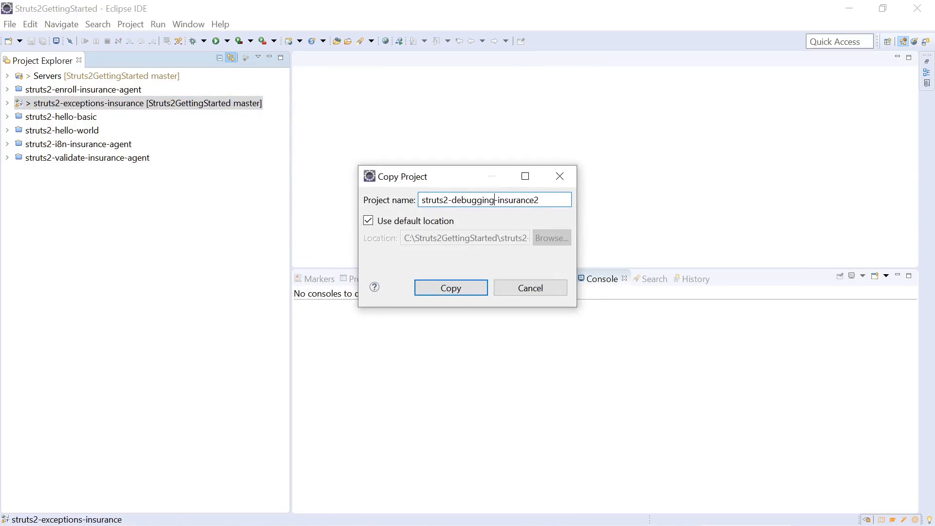
# Step: Confirm the copy of struts2-exceptions-insurance as struts2-debugging-insurance
pyautogui.click(450, 288)
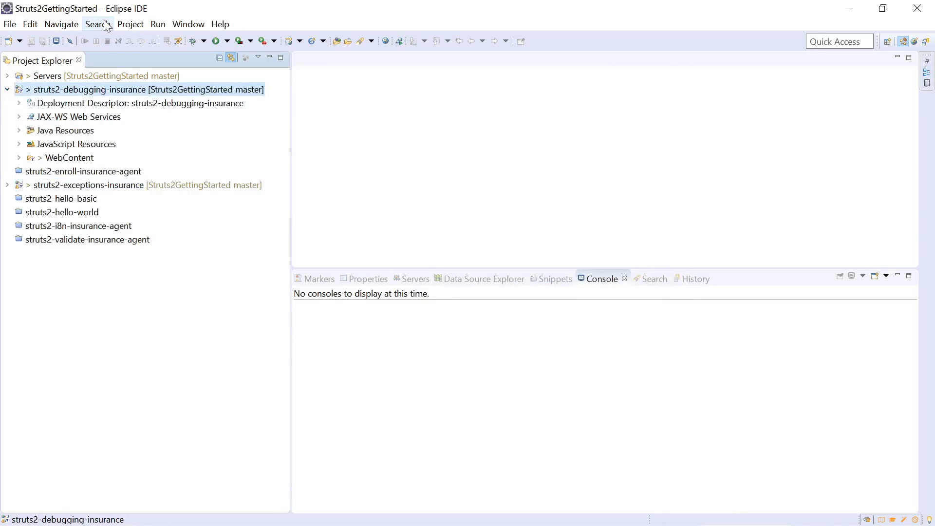
# Step: Search the project for struts2-exceptions and replace it with struts2-debugging in settings and struts.xml
pyautogui.click(97, 24)
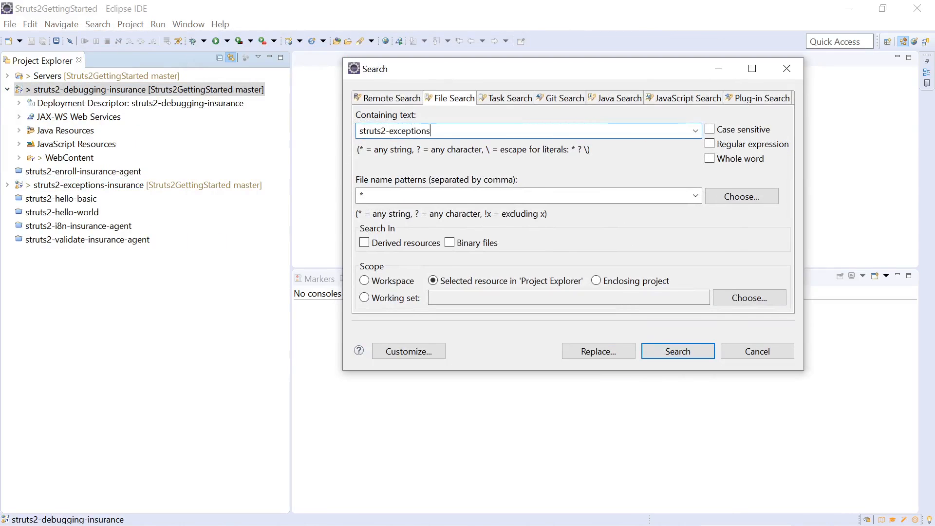
pyautogui.click(678, 351)
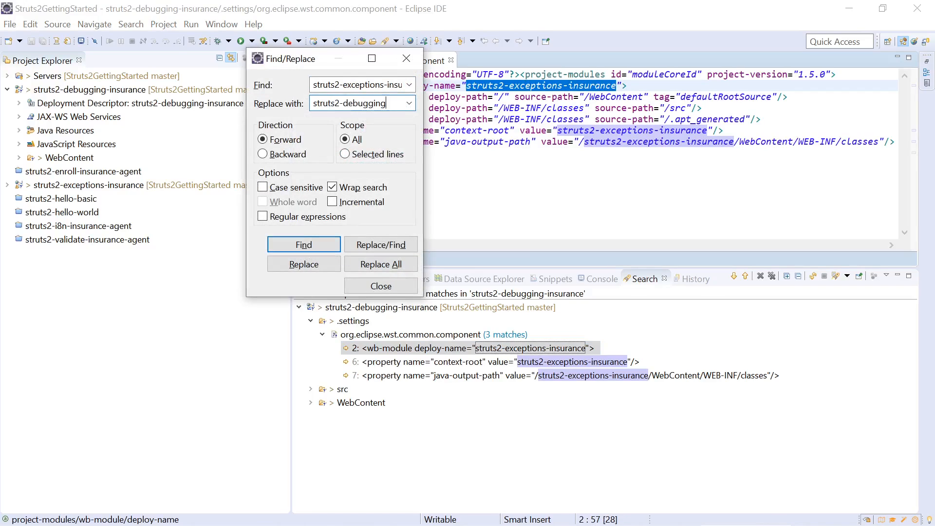
pyautogui.click(380, 264)
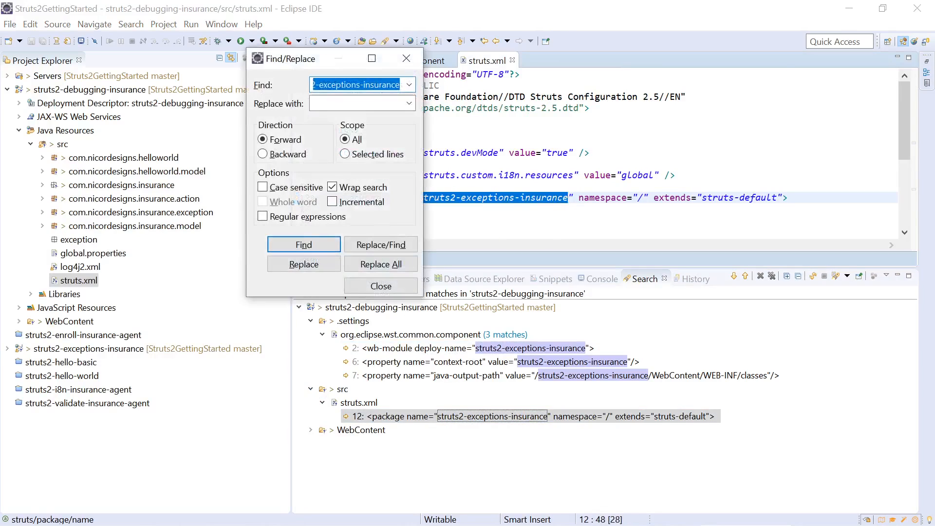
pyautogui.click(381, 263)
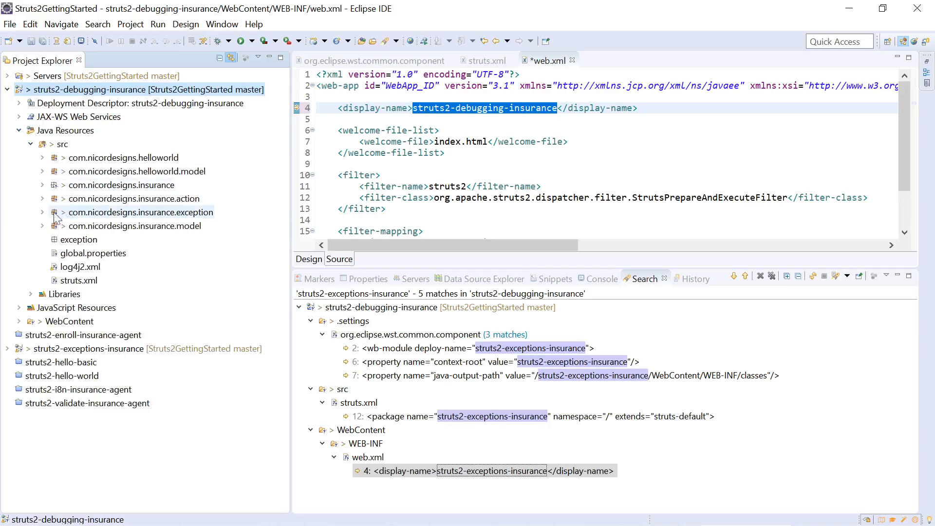
# Step: Open Register.java from com.nicordesigns.insurance.action and start Debug on Server with Tomcat
pyautogui.click(42, 199)
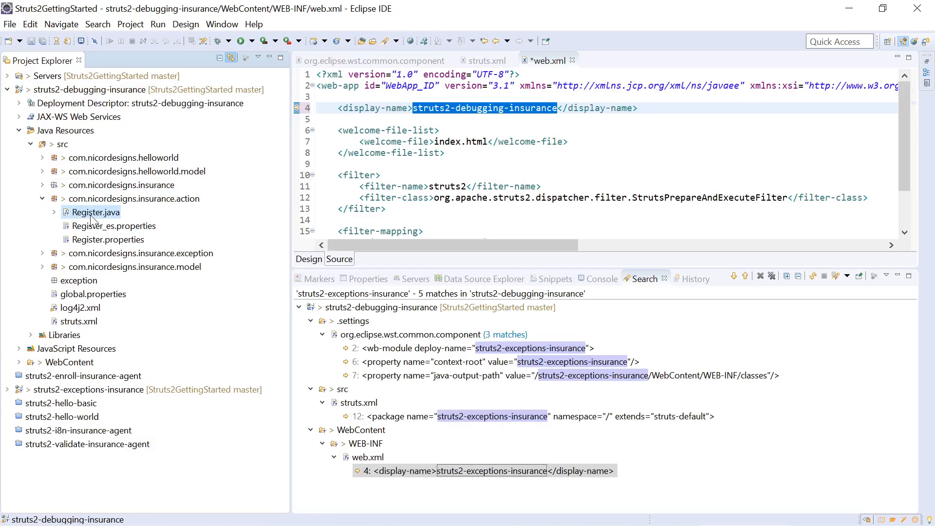
pyautogui.doubleClick(99, 212)
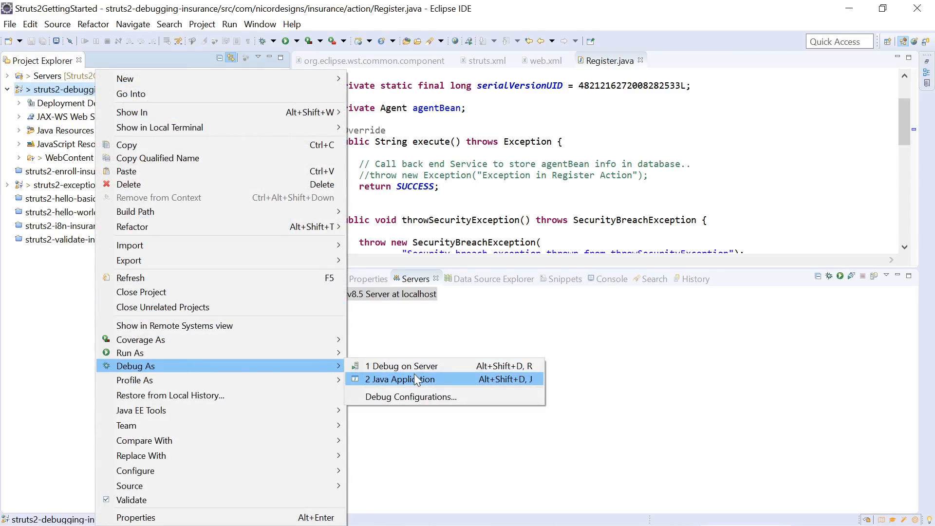
pyautogui.moveTo(403, 366)
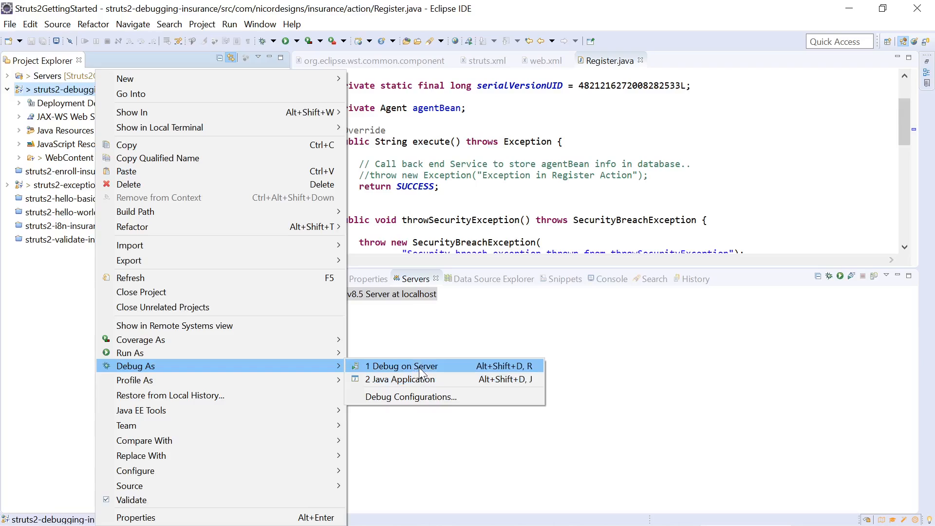
pyautogui.click(403, 366)
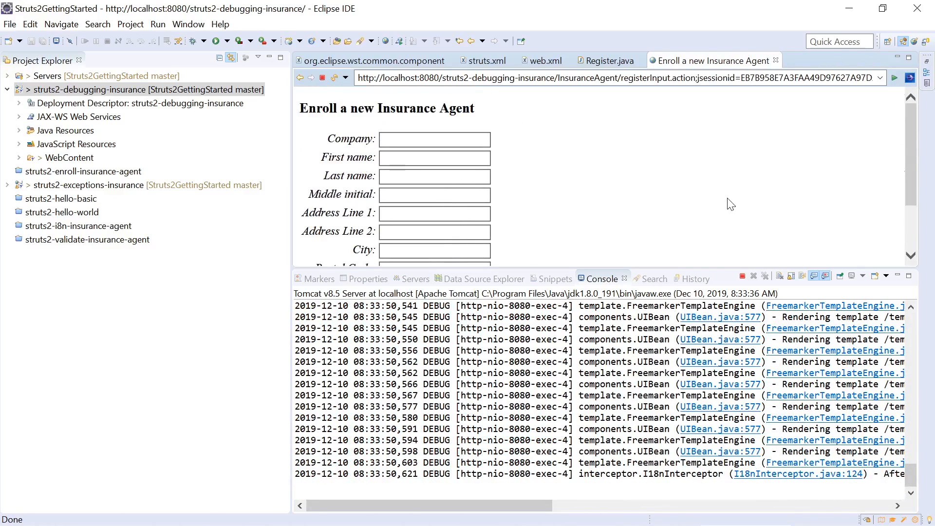
# Step: Enter agent Baby Shark's name and email in the enrollment form and submit it
pyautogui.write('Ba')
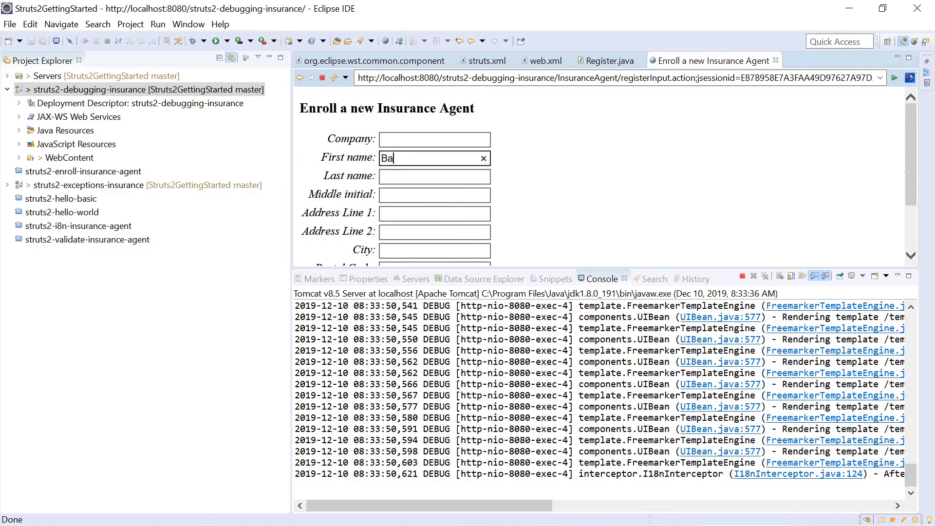
pyautogui.scroll(-3)
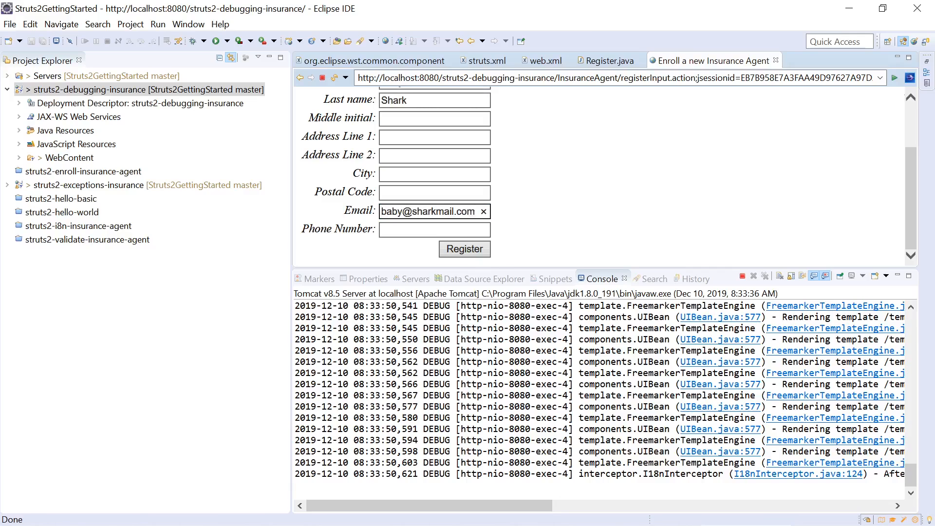
pyautogui.click(465, 248)
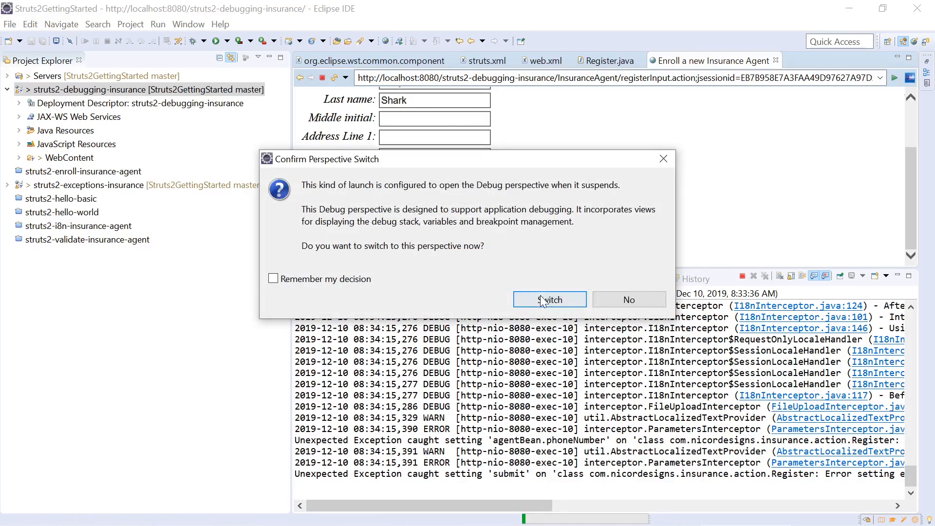
# Step: Switch to the Debug perspective and inspect agentBean's firstName Baby, lastName Shark and email
pyautogui.click(629, 299)
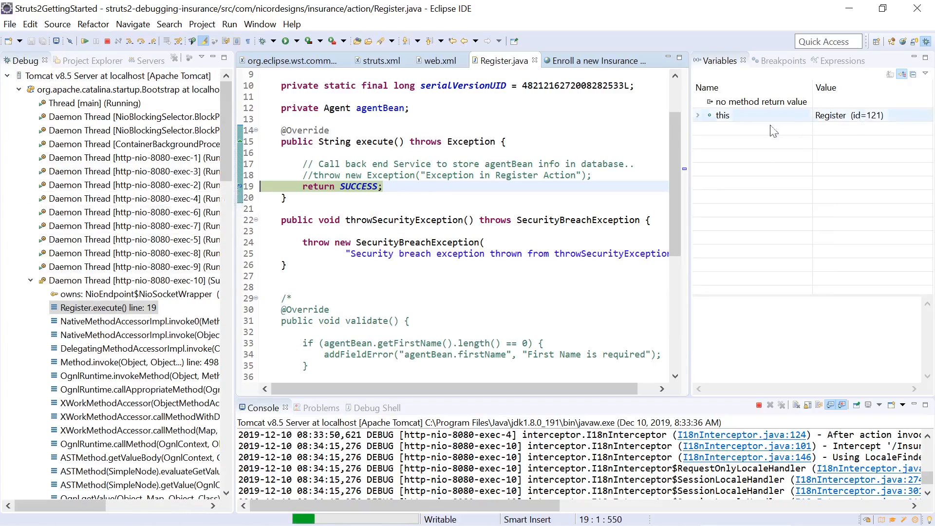
pyautogui.scroll(-3)
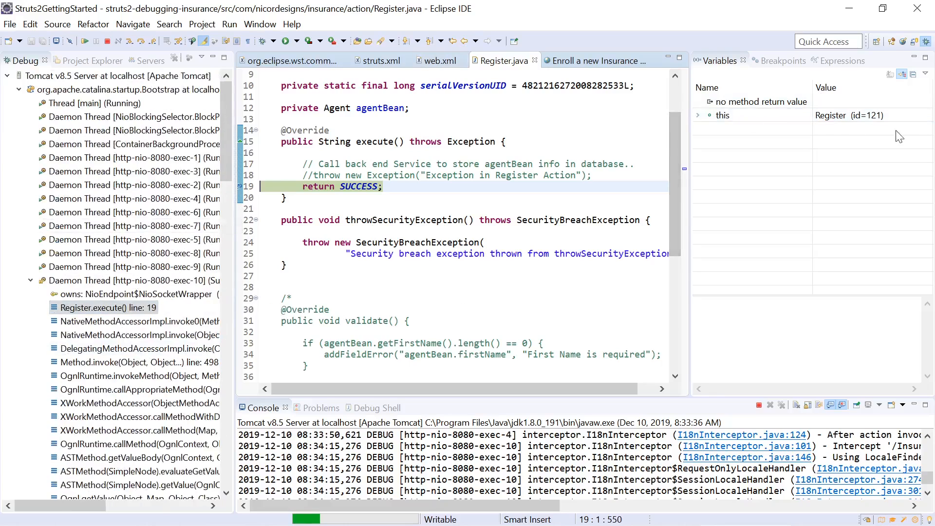
pyautogui.click(697, 115)
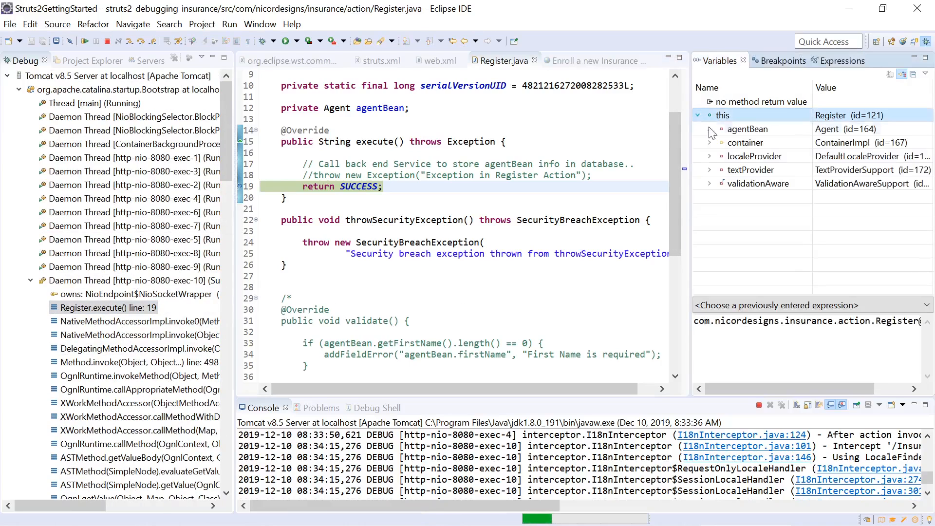
pyautogui.click(710, 129)
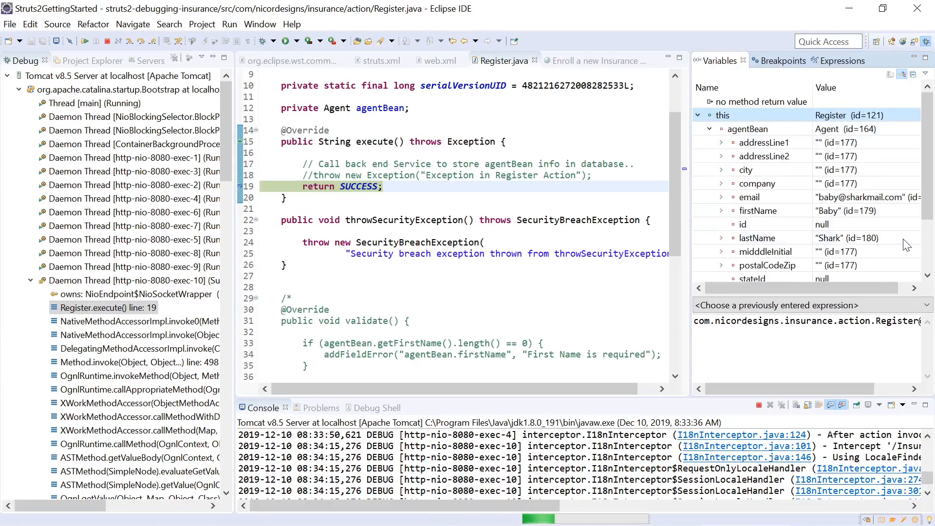
pyautogui.click(710, 128)
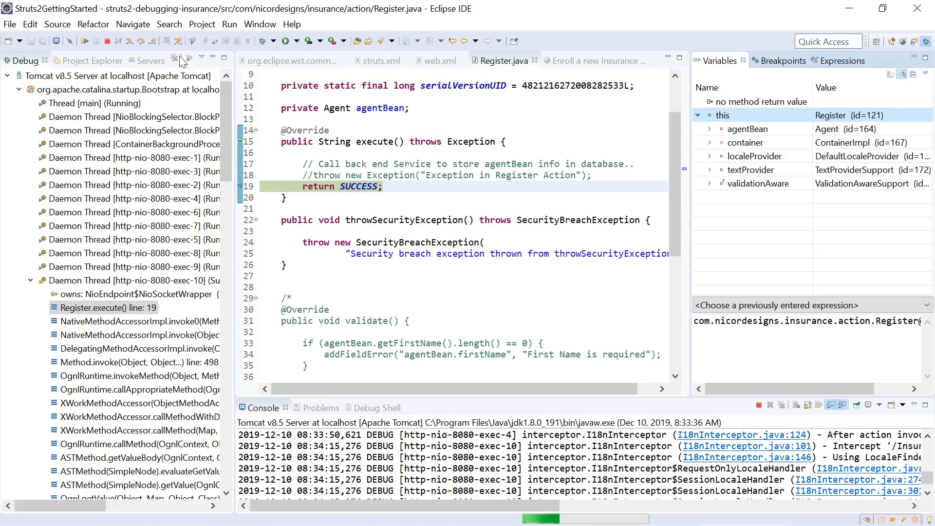
pyautogui.moveTo(85, 40)
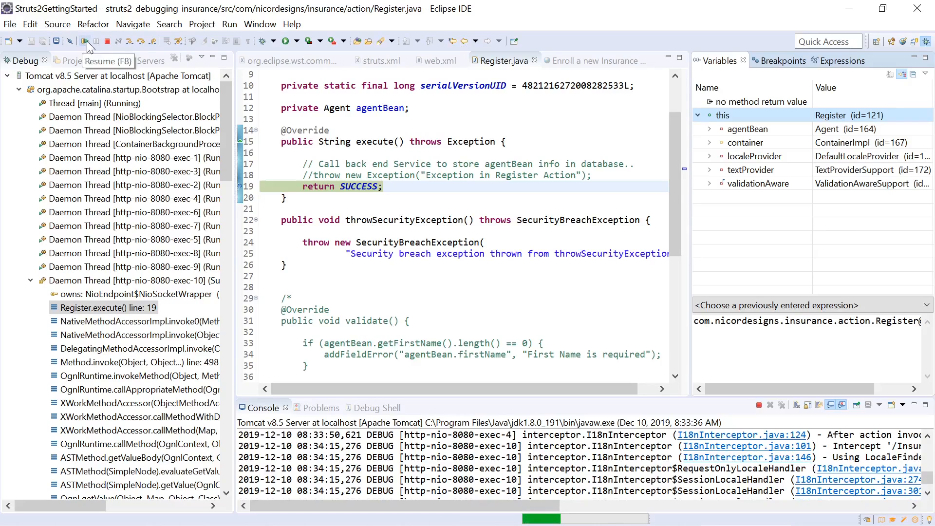
pyautogui.moveTo(132, 41)
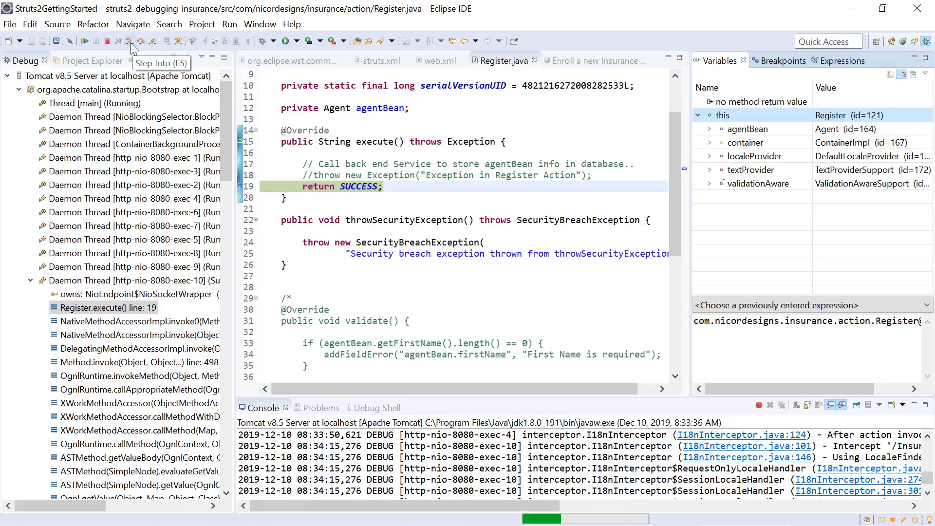
pyautogui.moveTo(154, 47)
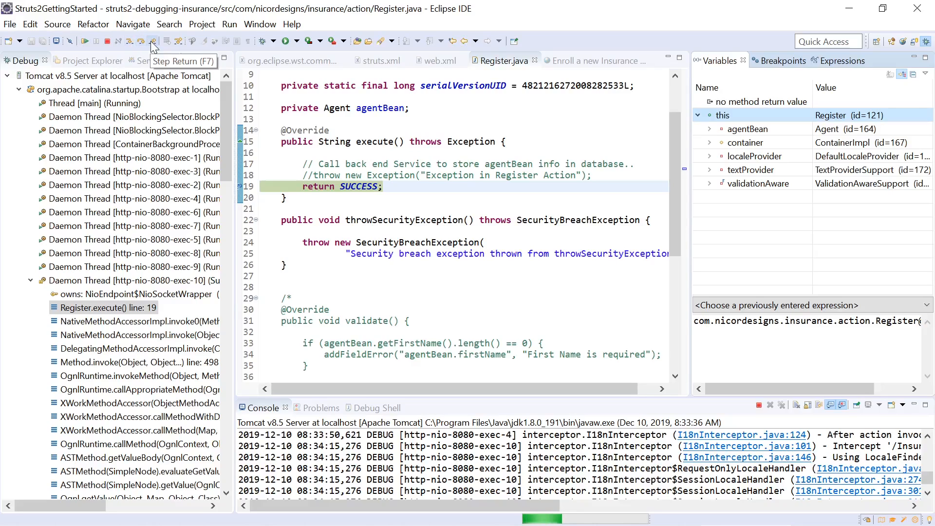
pyautogui.moveTo(85, 40)
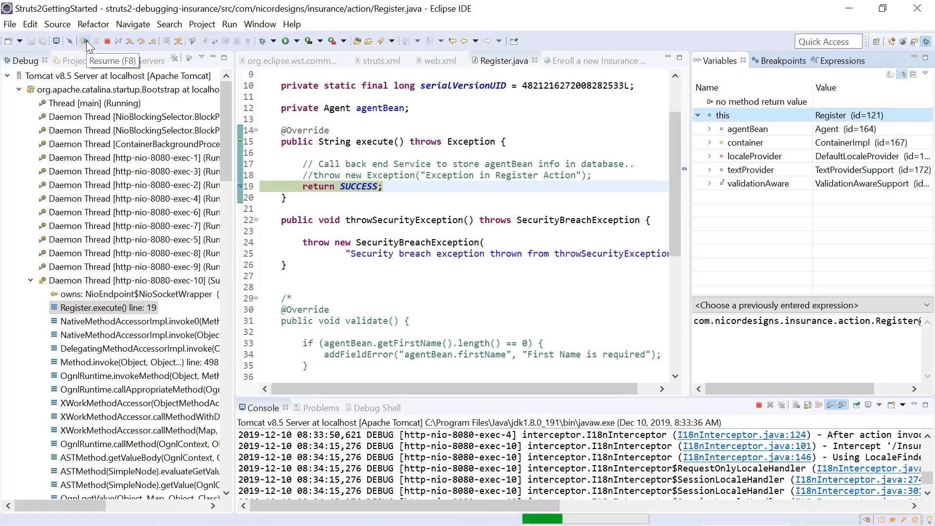
# Step: Resume past the execute() breakpoint and return to the Java EE perspective
pyautogui.click(85, 41)
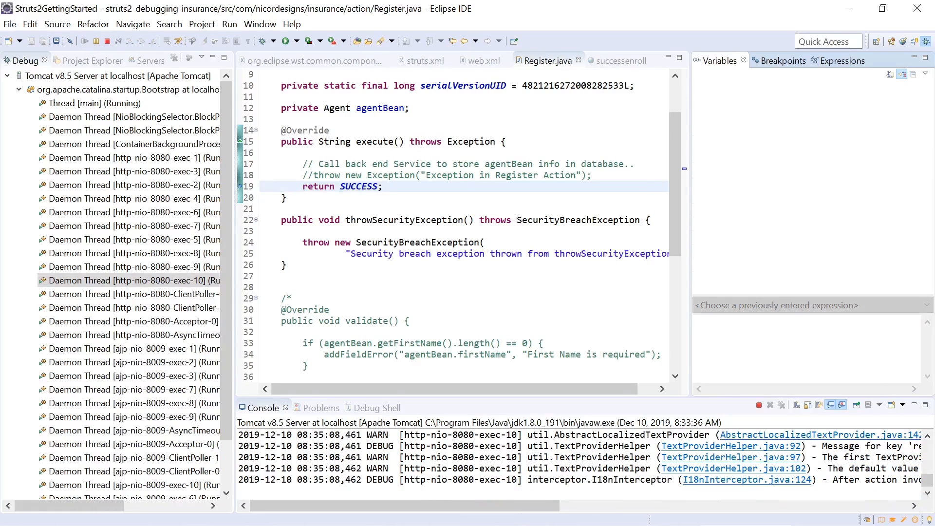
pyautogui.click(622, 60)
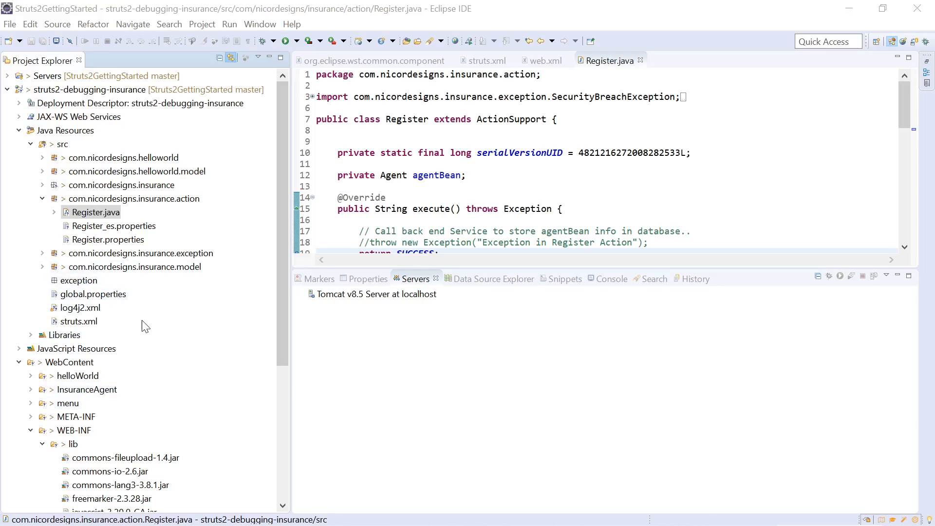
# Step: Scroll Project Explorer to WebContent > WEB-INF and select the lib folder
pyautogui.scroll(-3)
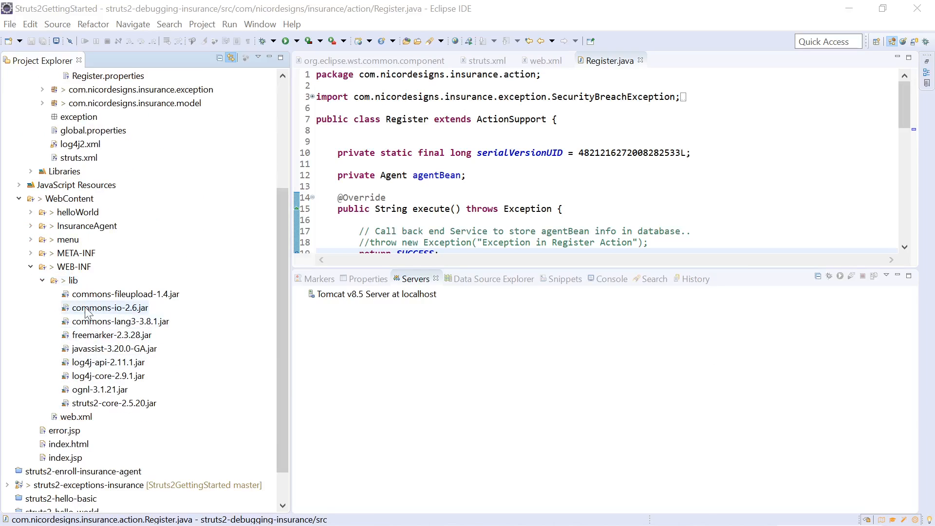
pyautogui.moveTo(73, 280)
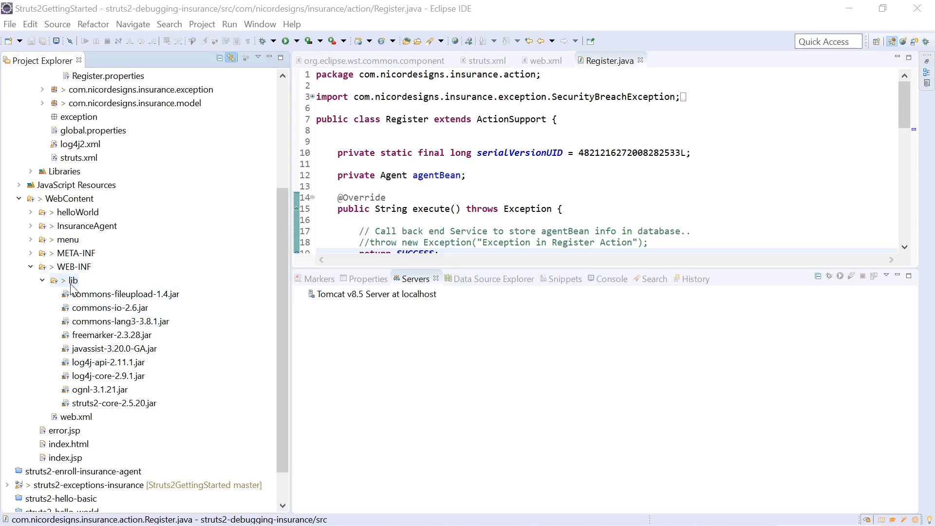
pyautogui.click(72, 281)
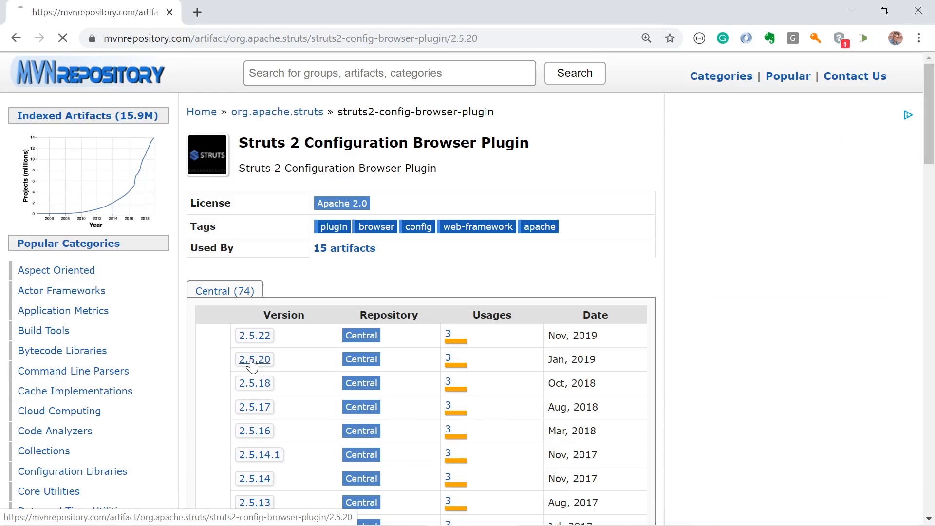
# Step: Open the 2.5.20 release of struts2-config-browser-plugin on MVN Repository
pyautogui.click(255, 359)
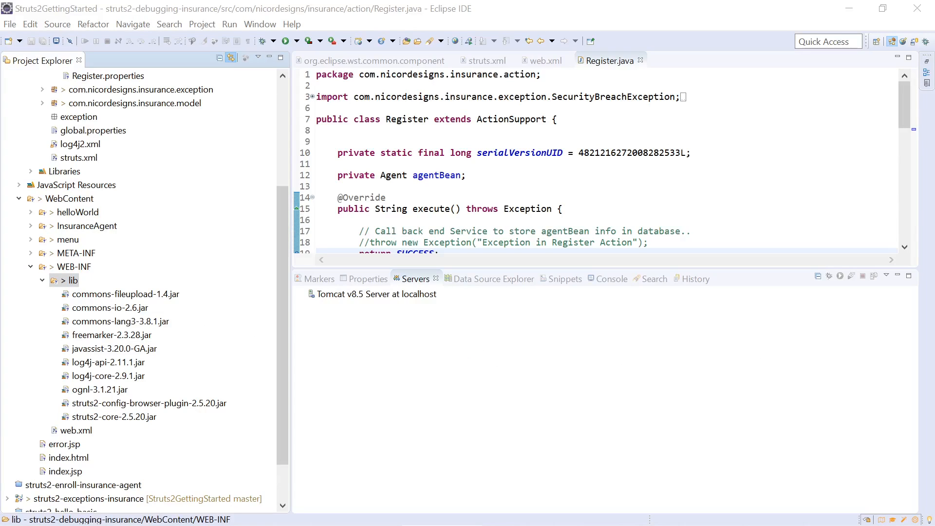
# Step: Add a 'Launch the configuration browser' link to config-browser's index action in Menu.jsp and save
pyautogui.doubleClick(77, 252)
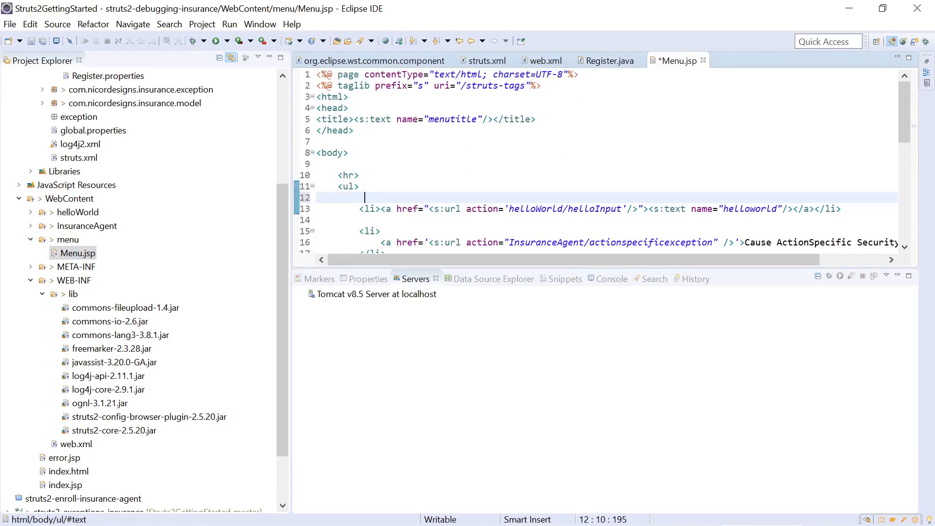
pyautogui.write('<li>')
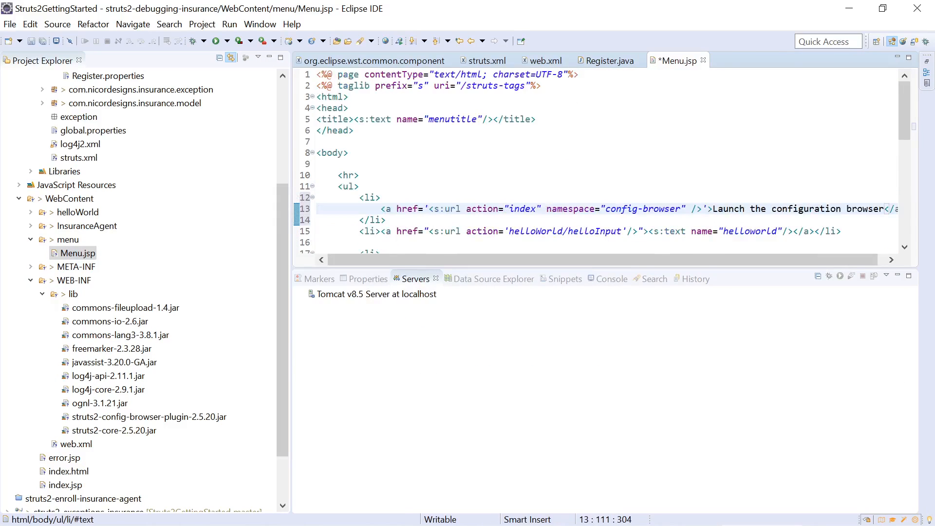
pyautogui.click(638, 209)
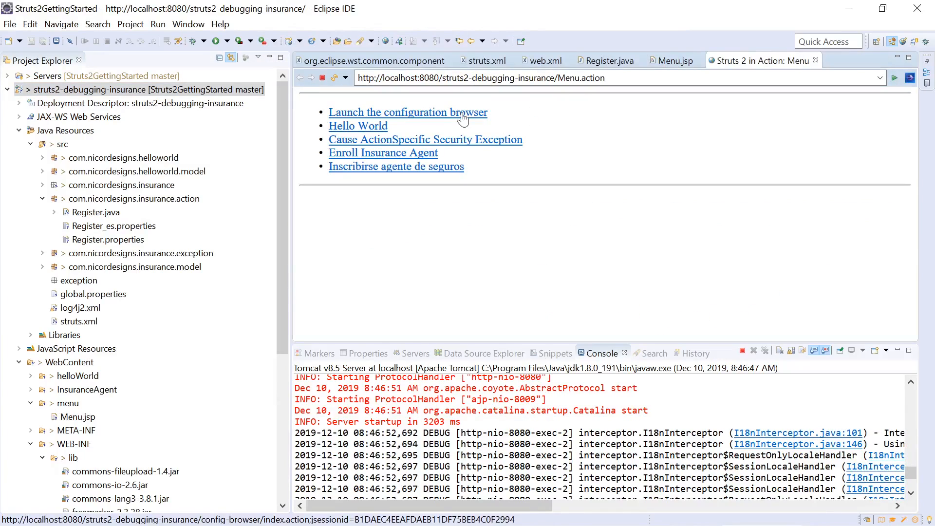
# Step: Launch the configuration browser and list the /InsuranceAgent, /helloWorld and /config-browser namespace actions
pyautogui.click(407, 112)
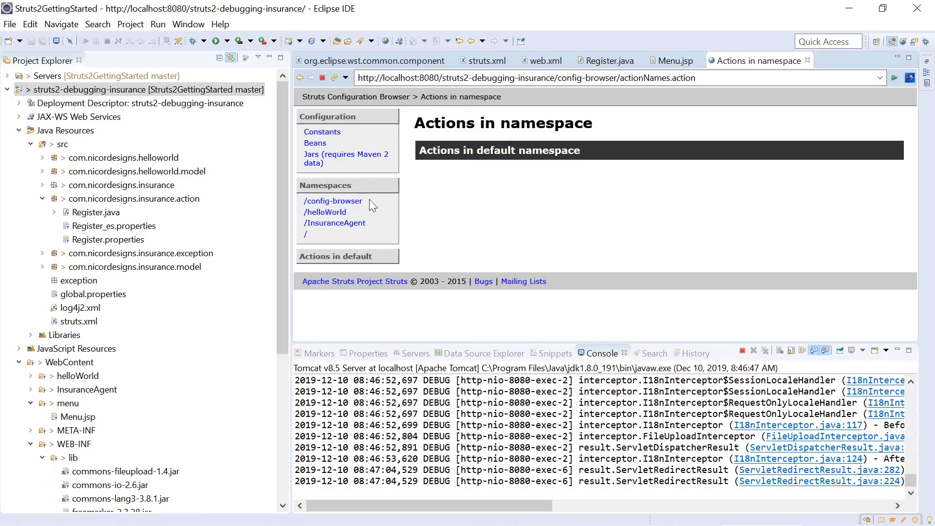
pyautogui.moveTo(598, 155)
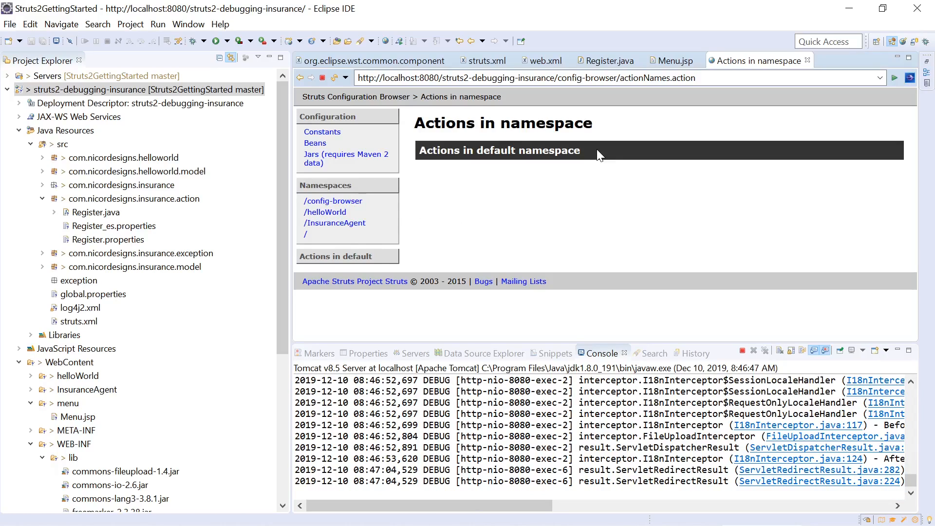
pyautogui.moveTo(334, 223)
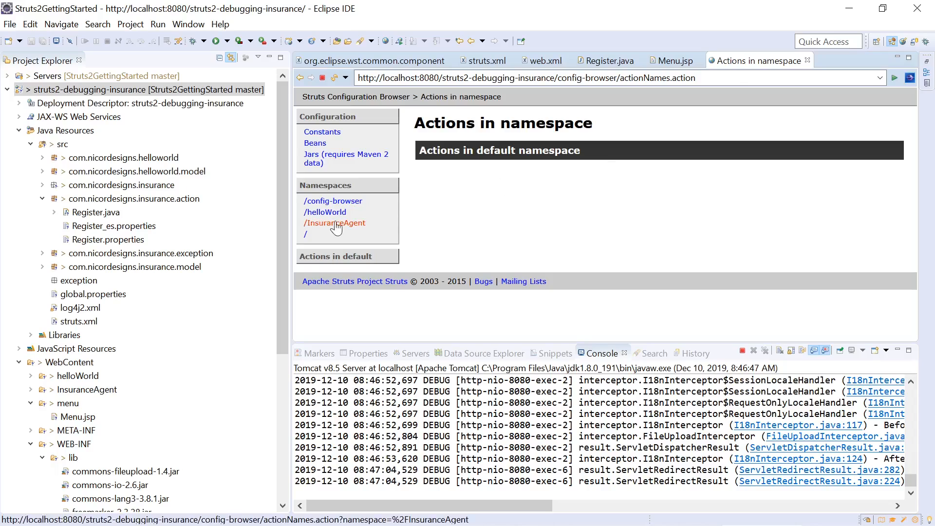
pyautogui.click(334, 223)
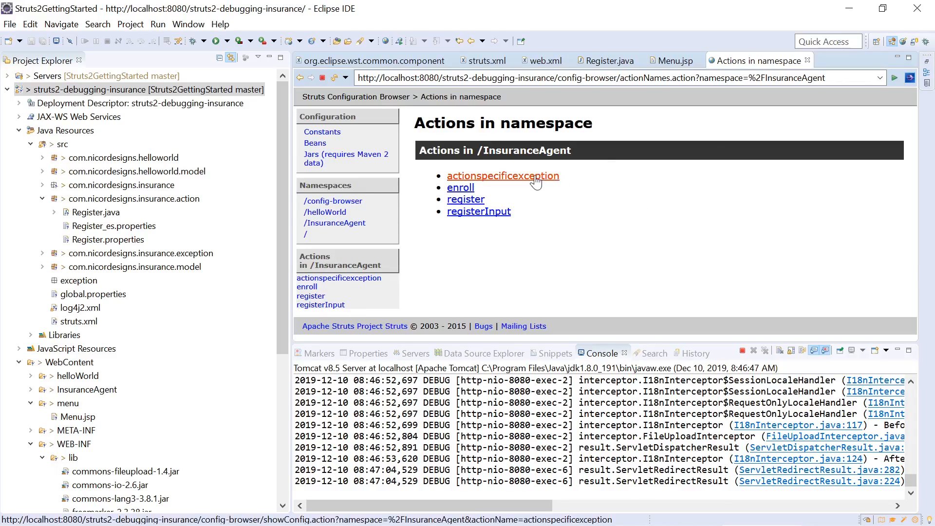
pyautogui.moveTo(466, 199)
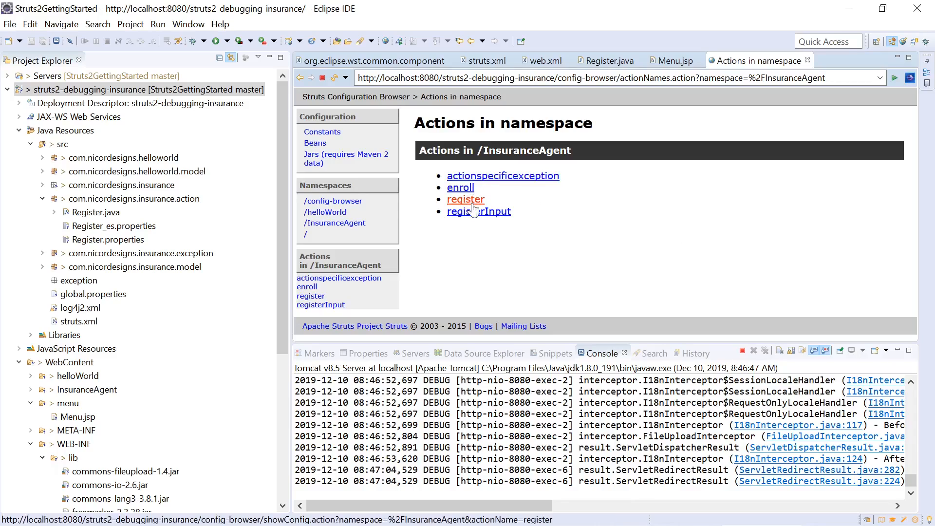
pyautogui.moveTo(325, 213)
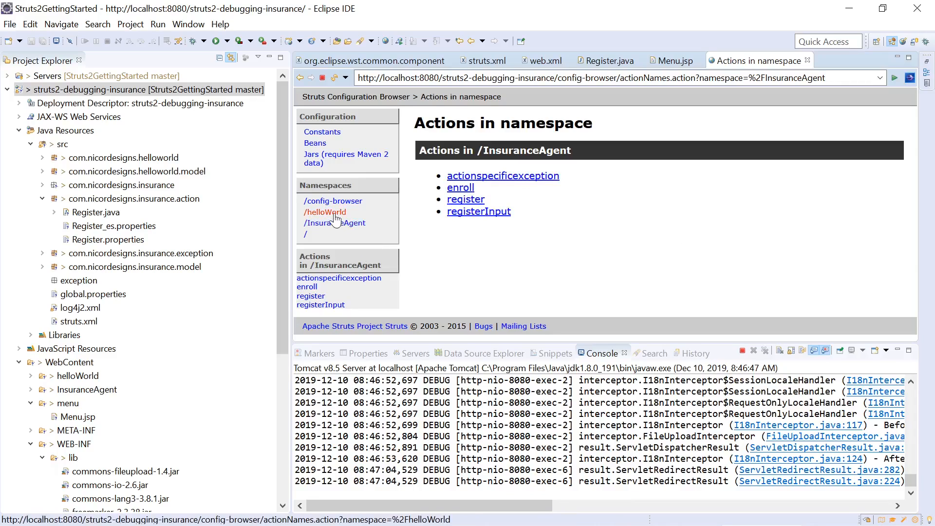
pyautogui.click(325, 212)
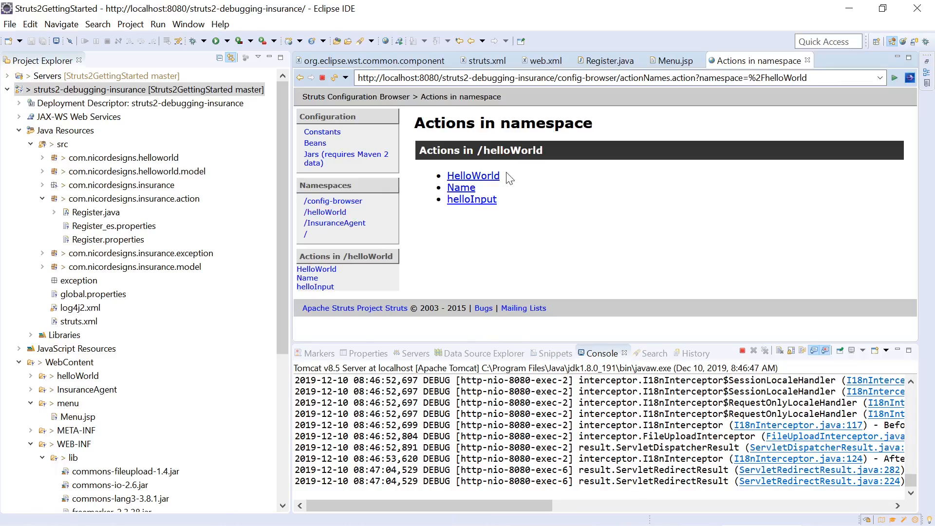
pyautogui.moveTo(324, 212)
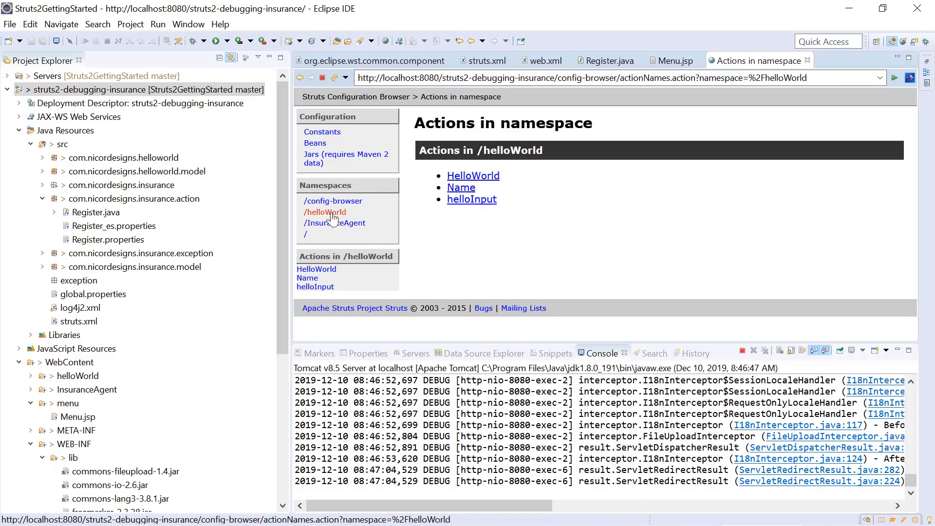
pyautogui.click(333, 201)
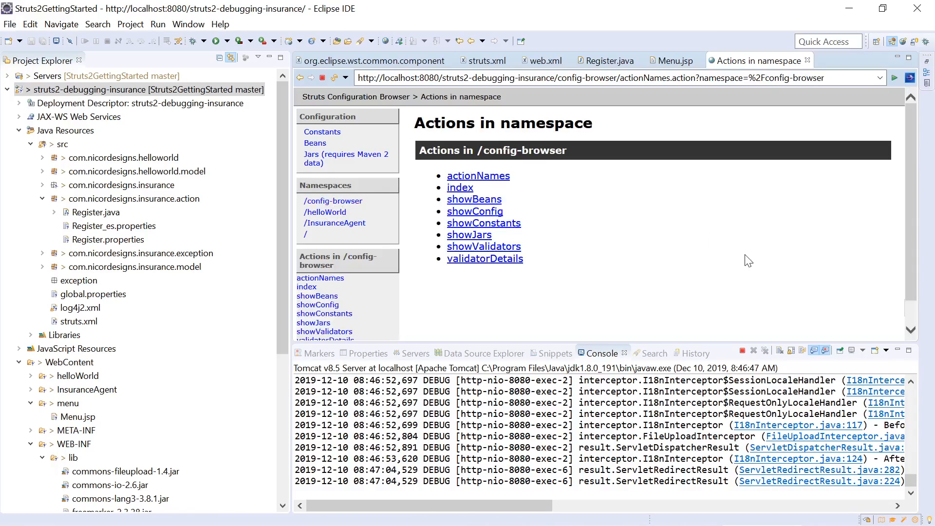
pyautogui.scroll(-3)
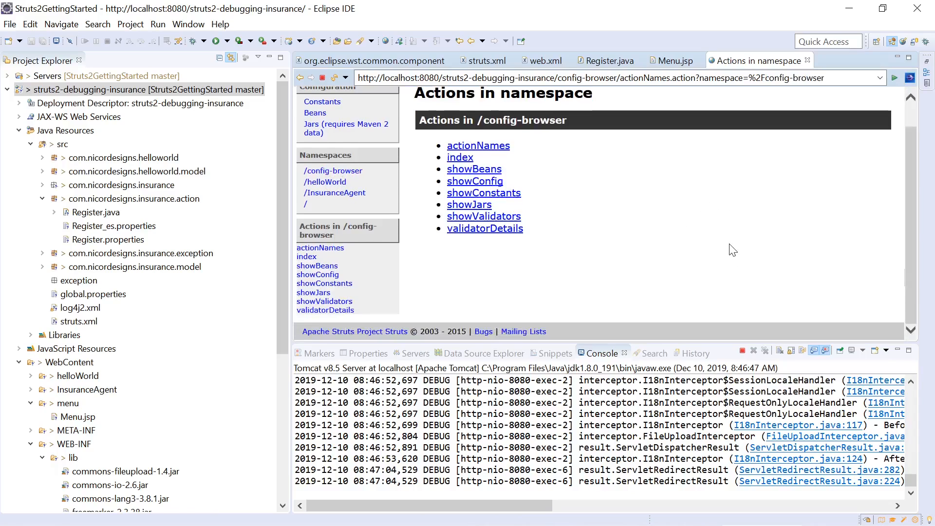
pyautogui.scroll(3)
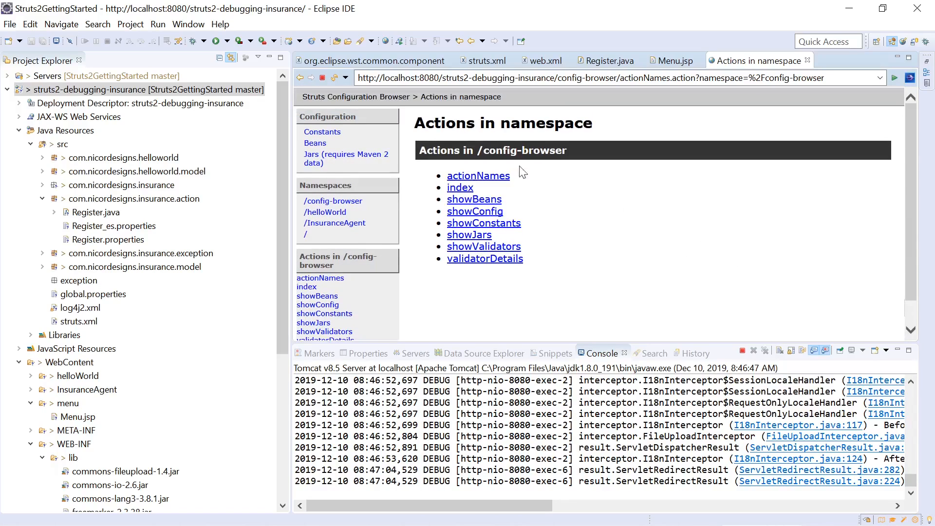
pyautogui.moveTo(485, 258)
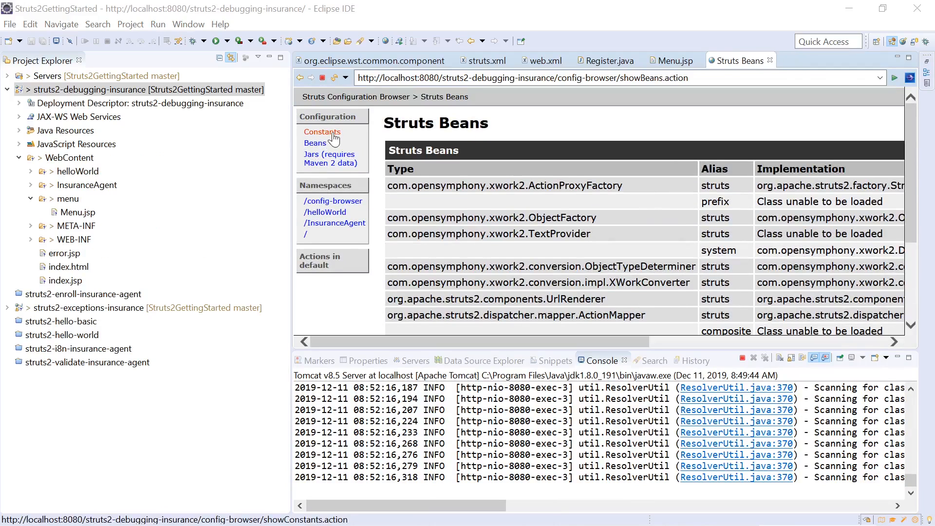
# Step: Browse the Struts constants, then list the jars and Struts plugins with versions
pyautogui.click(322, 132)
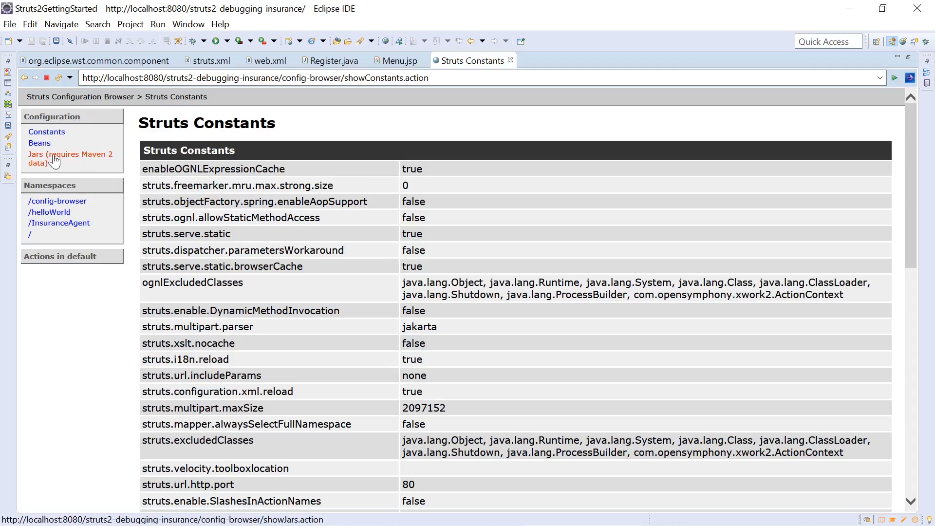
pyautogui.click(71, 157)
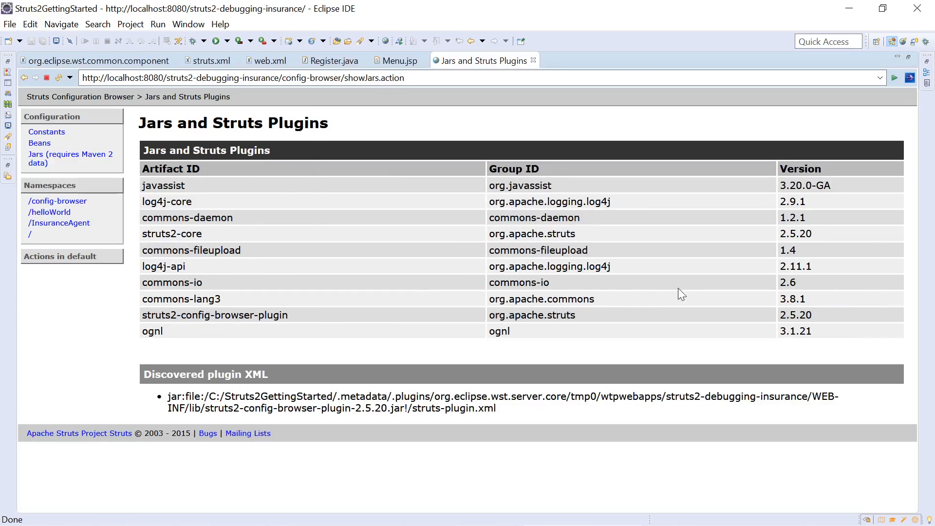
pyautogui.moveTo(292, 215)
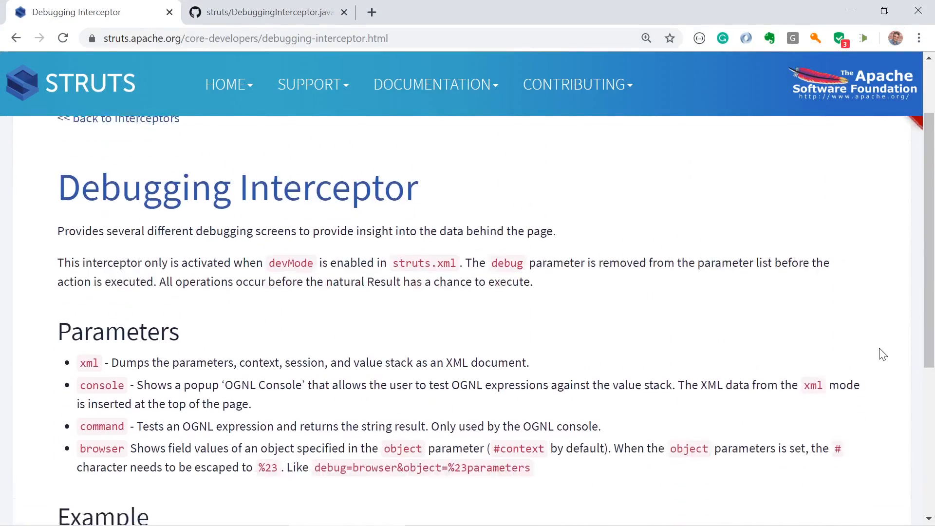
# Step: Scroll through the Debugging Interceptor Parameters and debug=xml Example sections
pyautogui.scroll(-3)
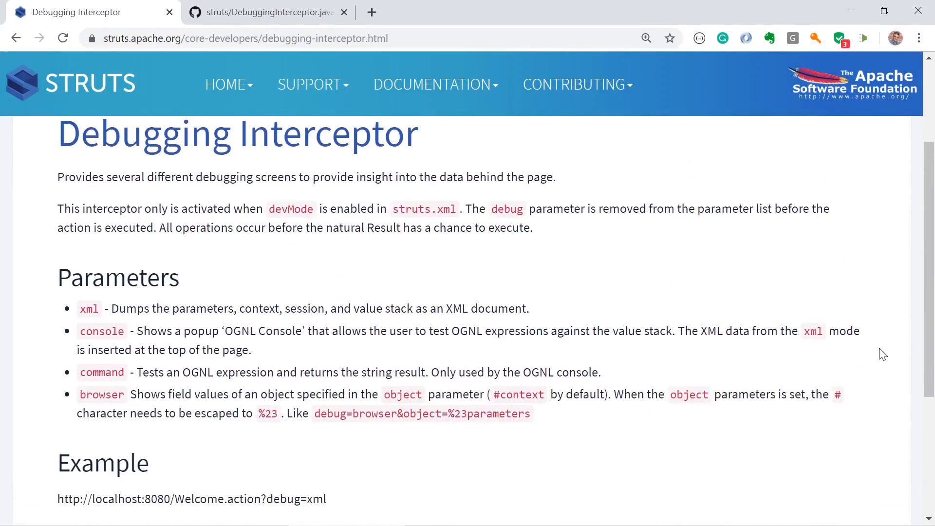
pyautogui.moveTo(352, 250)
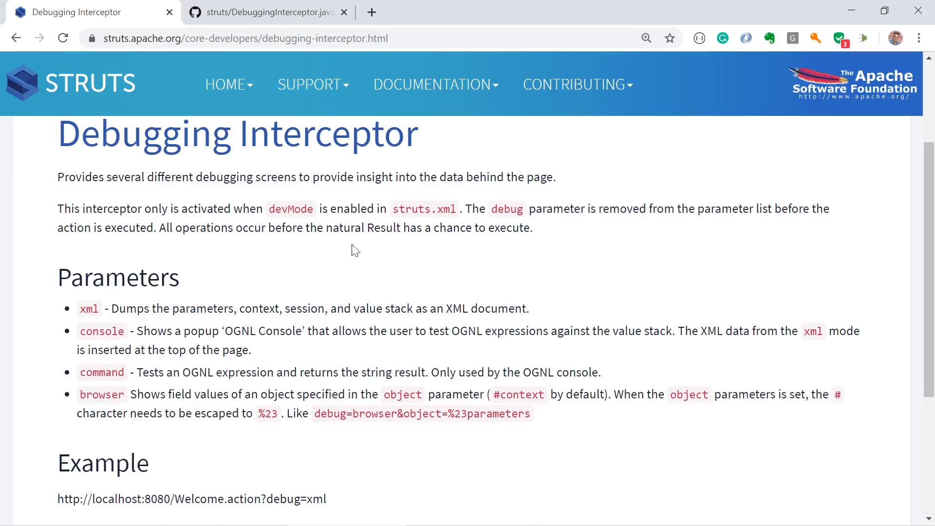
pyautogui.scroll(-3)
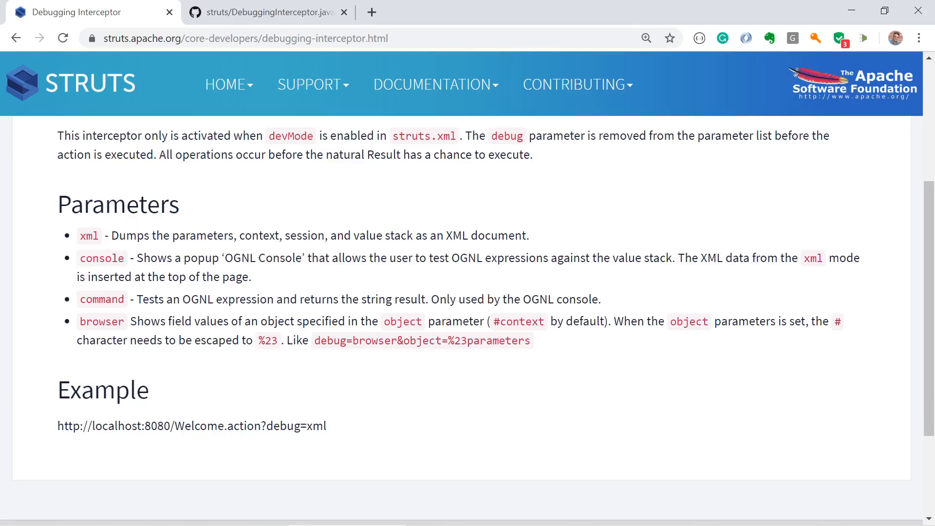
pyautogui.scroll(3)
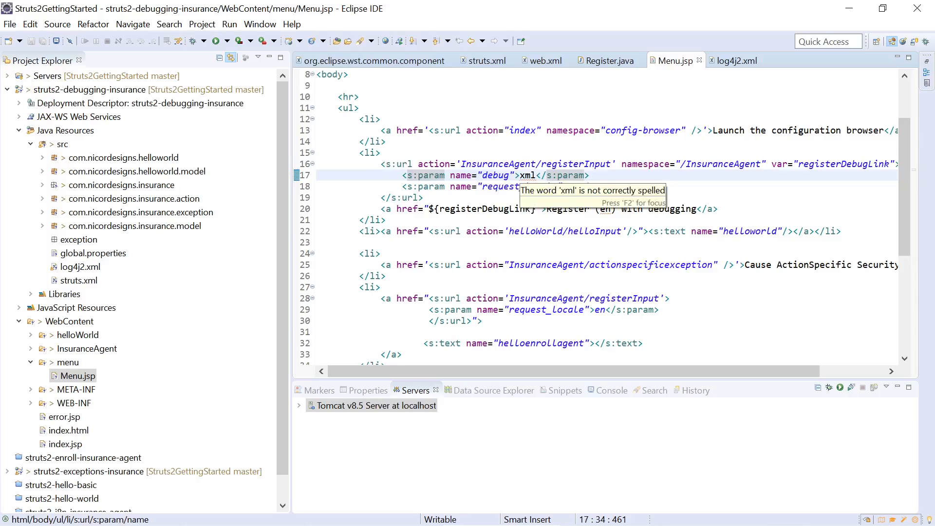
pyautogui.moveTo(424, 175)
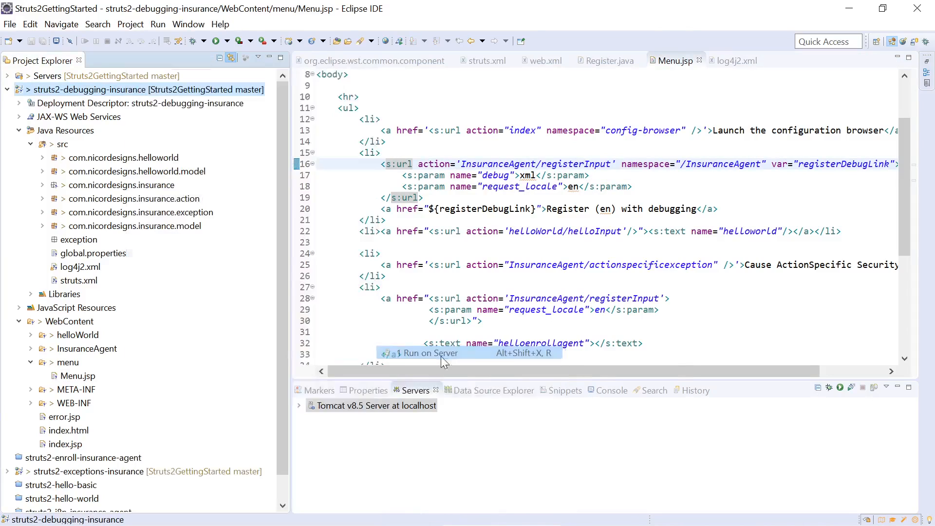
# Step: Run the project on Tomcat and scroll the registerInput debug=xml dump
pyautogui.click(428, 353)
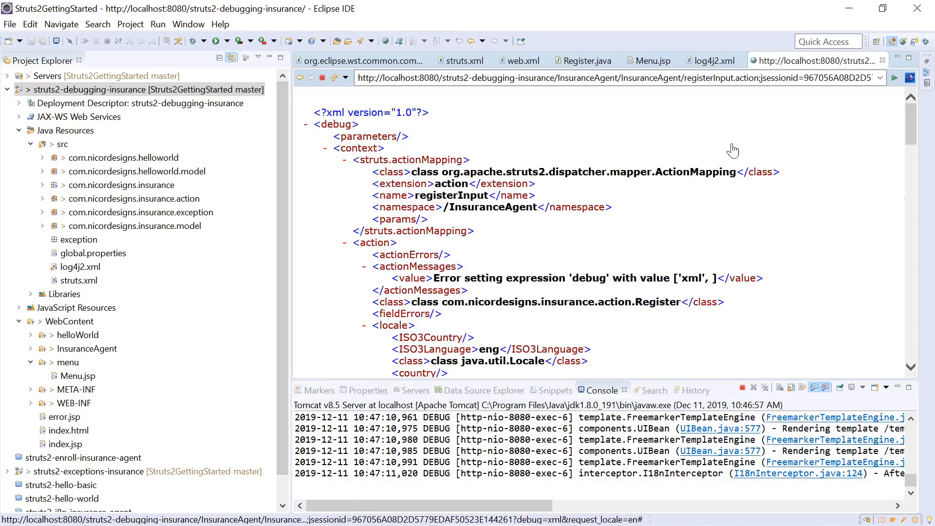
pyautogui.moveTo(780, 152)
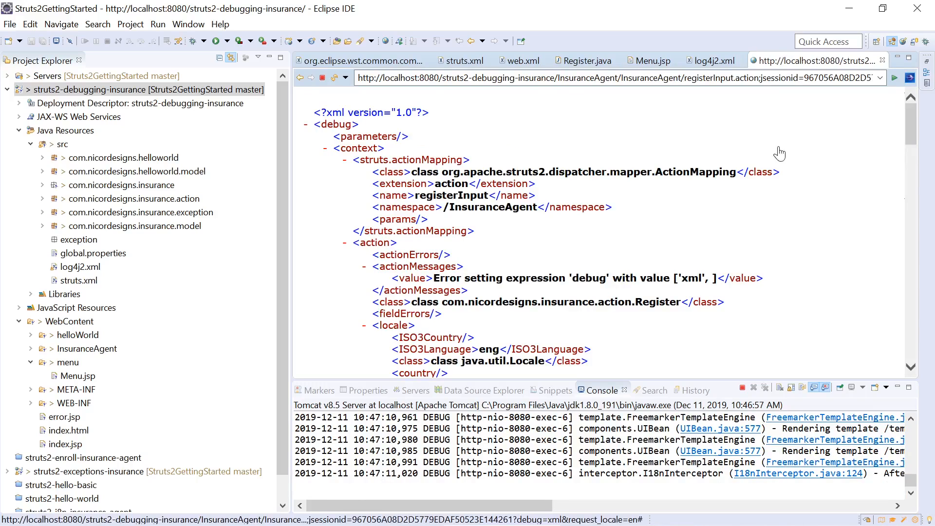
pyautogui.scroll(-3)
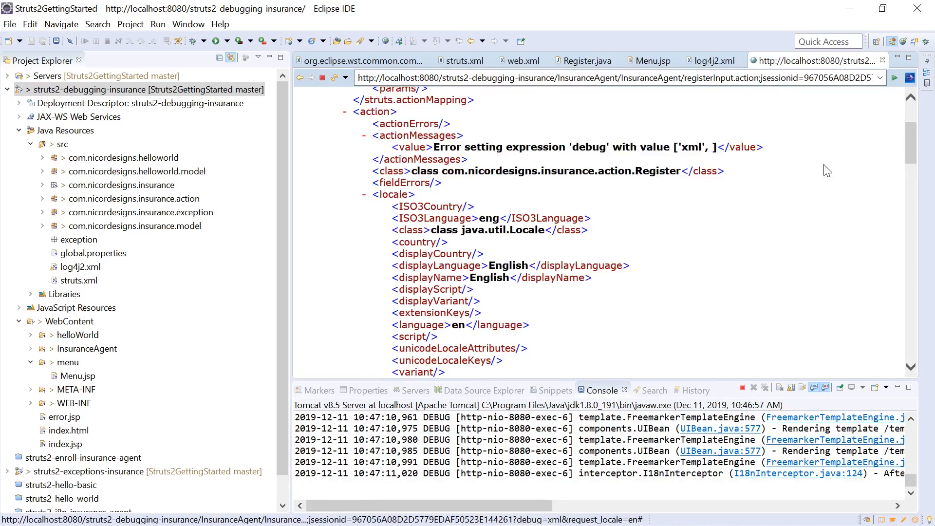
pyautogui.scroll(3)
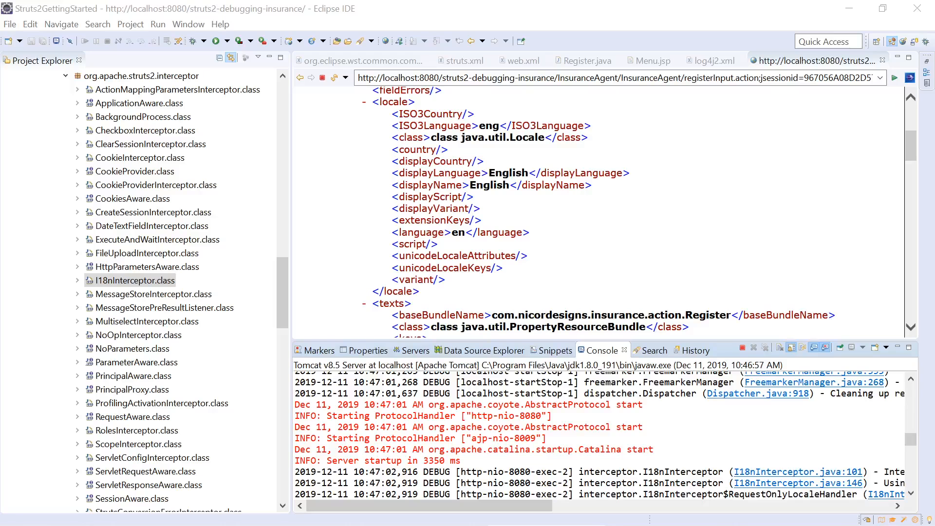
pyautogui.moveTo(841, 109)
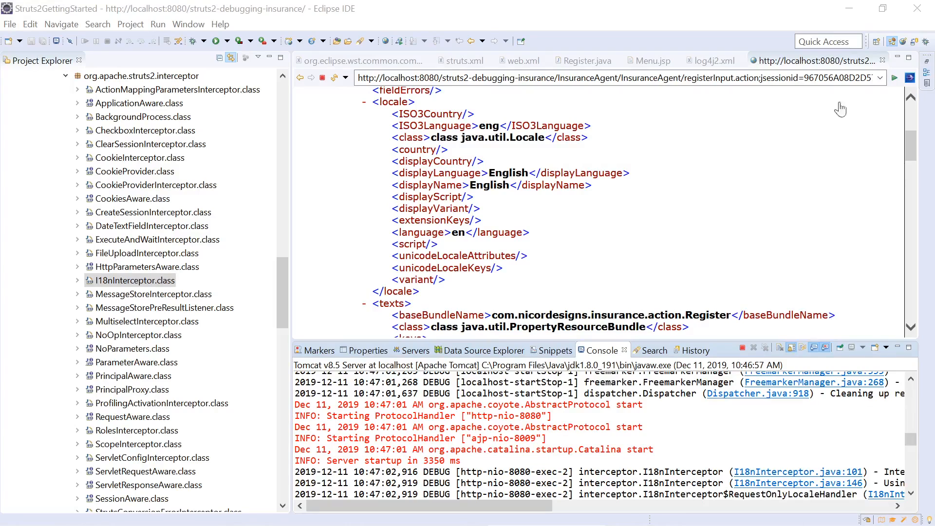
pyautogui.moveTo(711, 60)
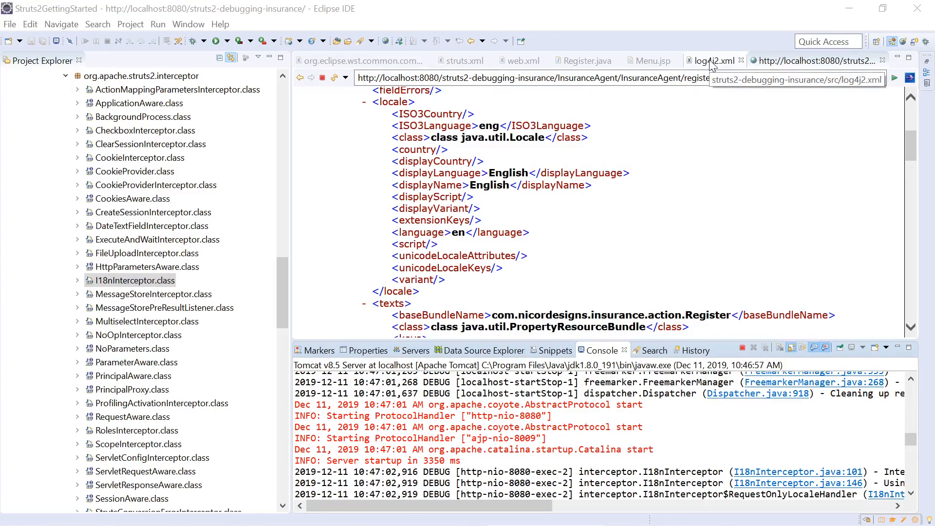
# Step: In log4j2.xml, highlight the struts2 debug, xwork2 info and root warn levels
pyautogui.click(713, 60)
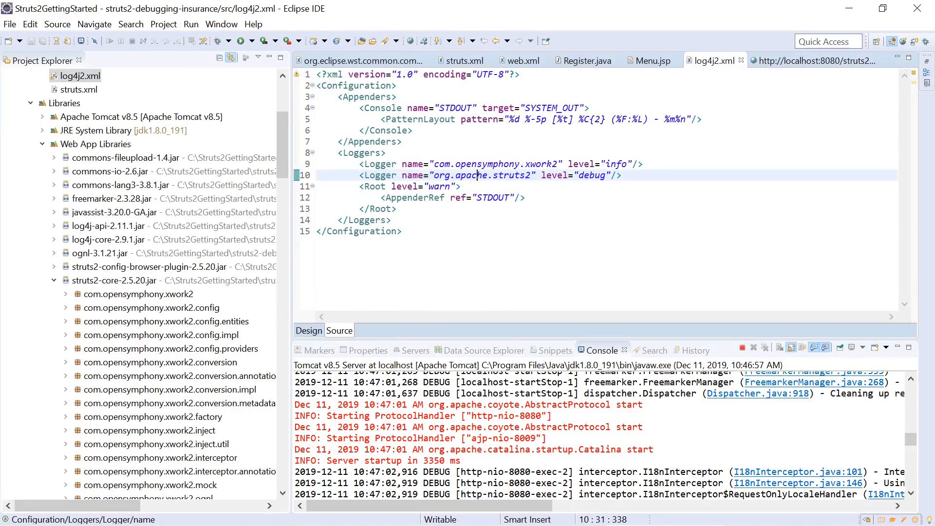
pyautogui.click(608, 164)
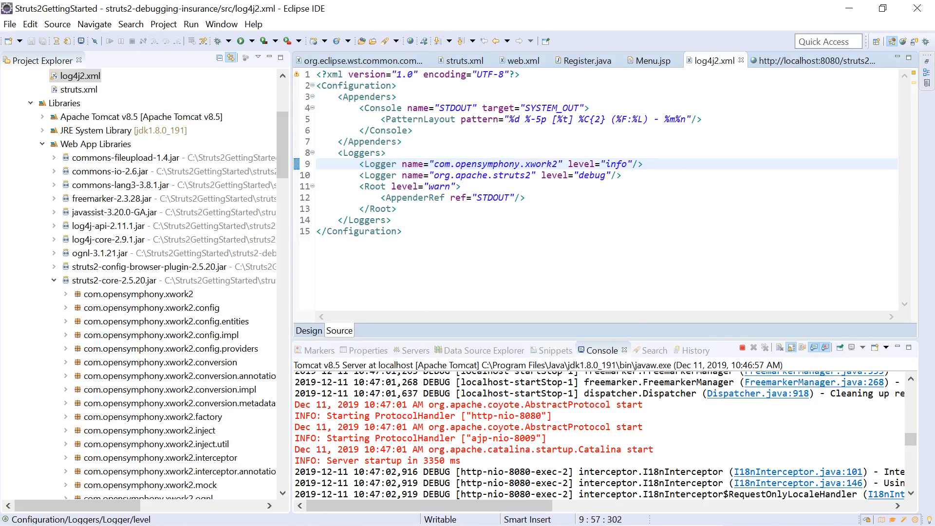
pyautogui.click(590, 175)
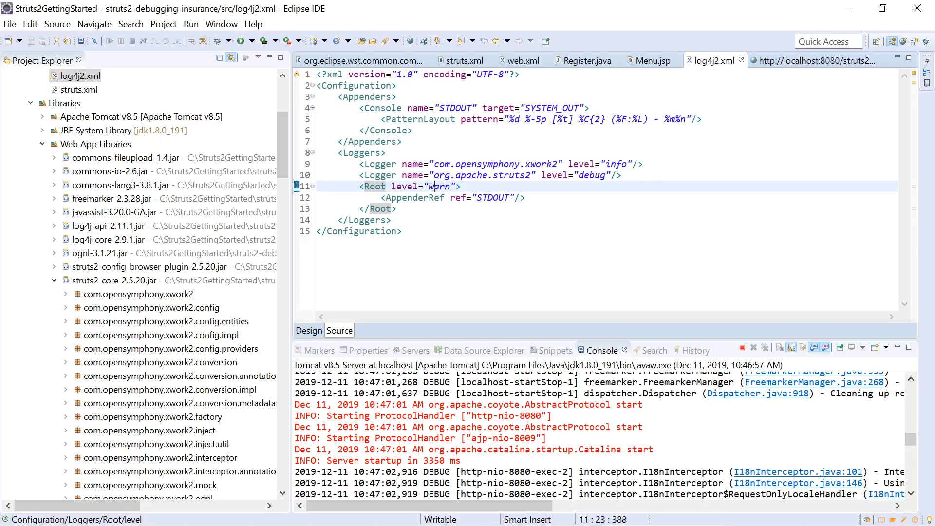
pyautogui.click(491, 197)
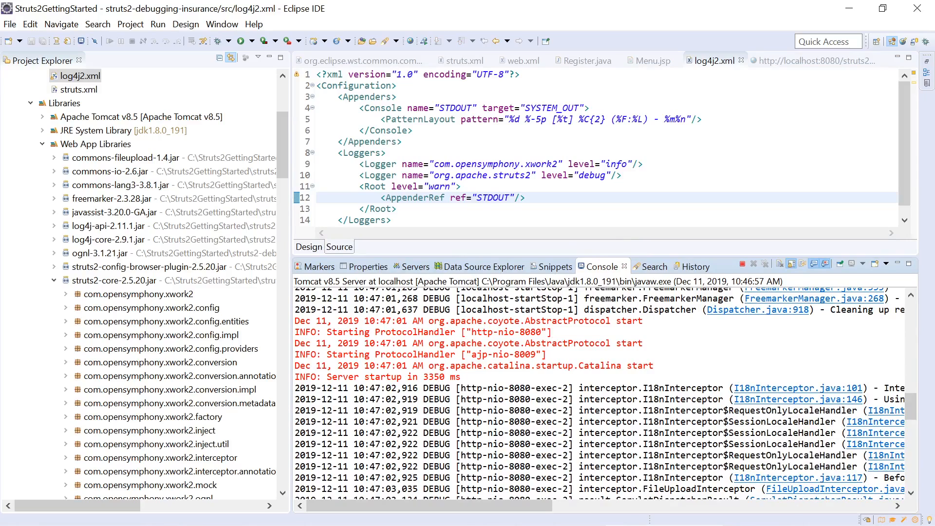
# Step: Highlight the I18nInterceptor, DEBUG and org.apache.struts2 console lines while scrolling the log
pyautogui.doubleClick(626, 399)
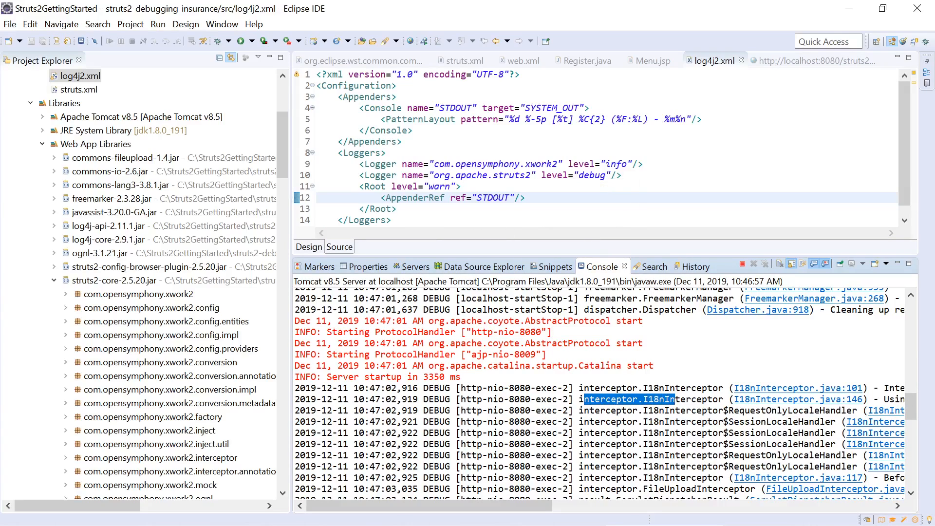
pyautogui.scroll(-3)
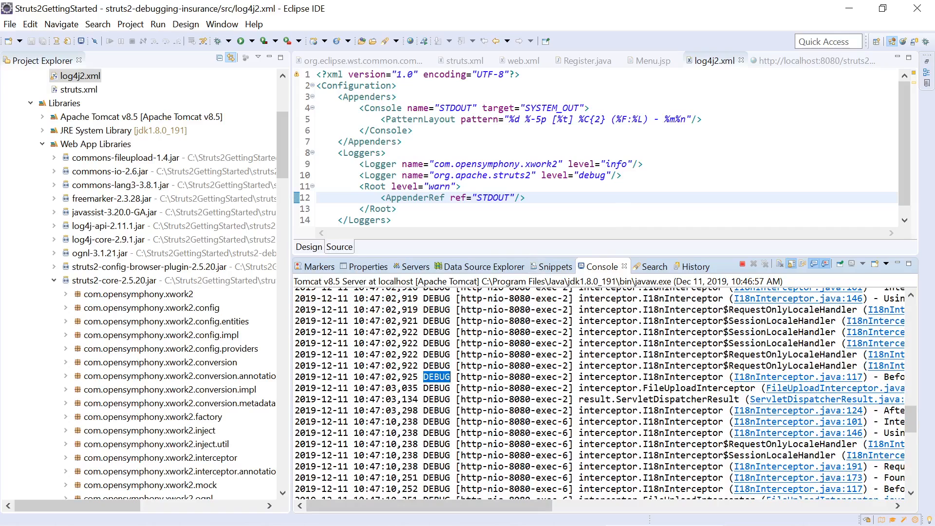
pyautogui.click(489, 175)
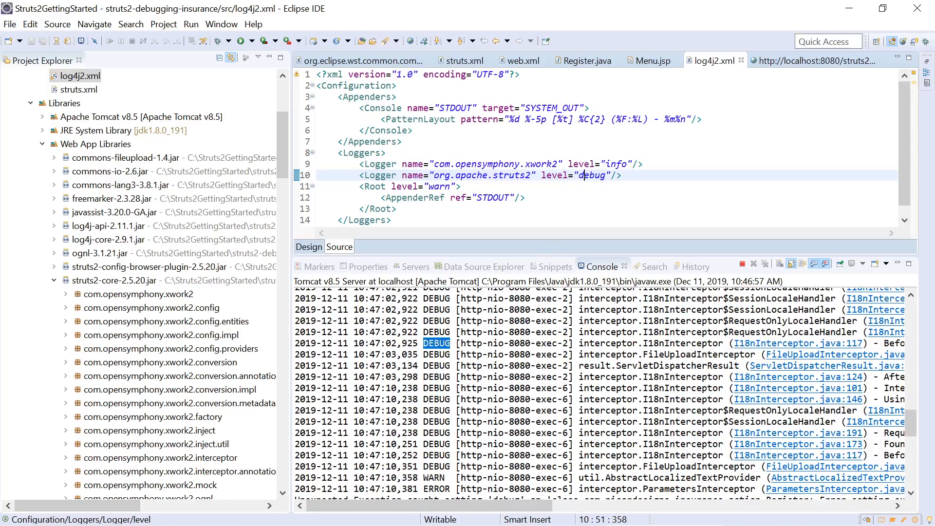
pyautogui.doubleClick(479, 175)
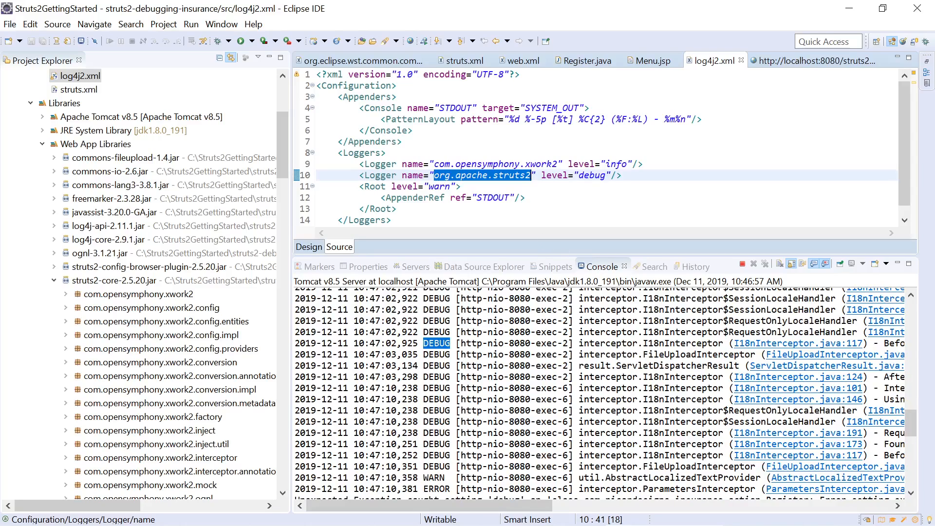
pyautogui.scroll(-3)
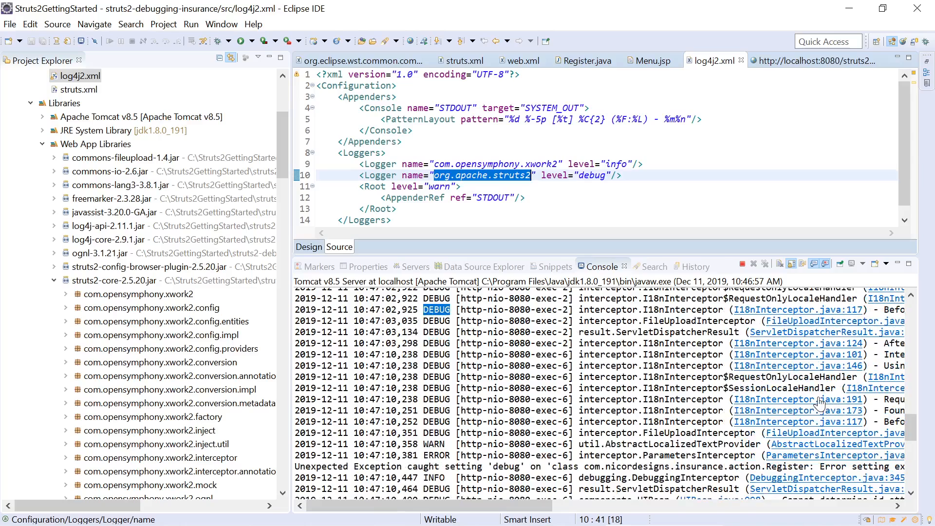
pyautogui.scroll(-3)
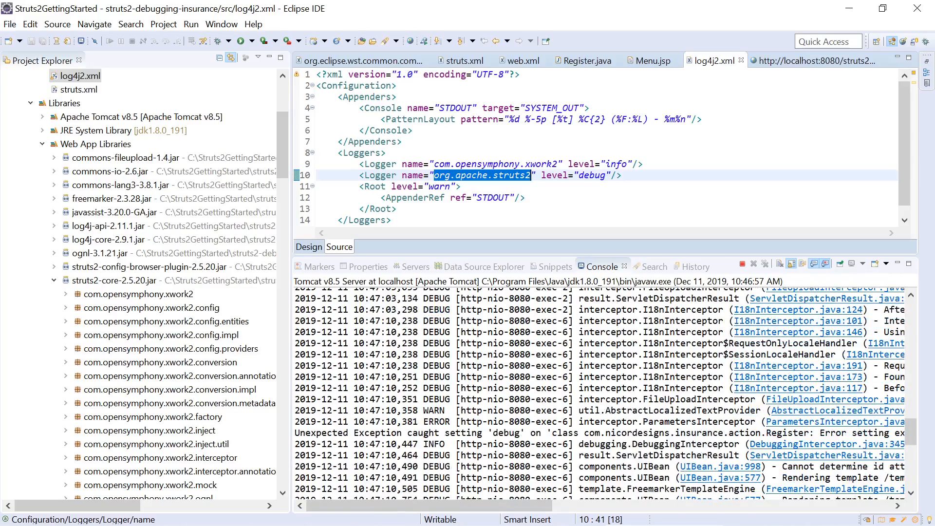